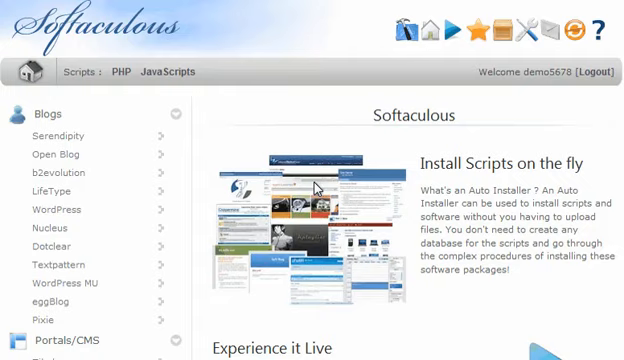
- Scroll the script catalog to the Portals/CMS category listing MODx
scroll(down, 3)
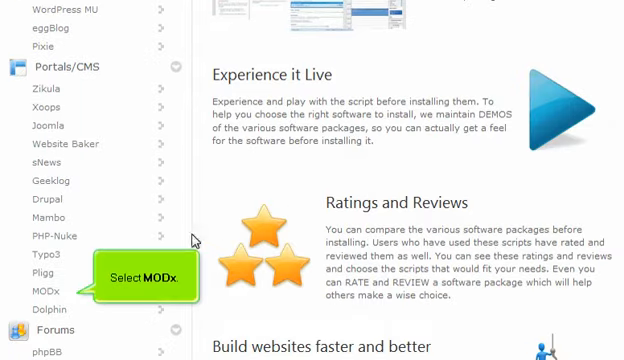
- Bring up MODx's install form with directory 'modx', database 'modx' and site name 'My MODx Site'
click(48, 292)
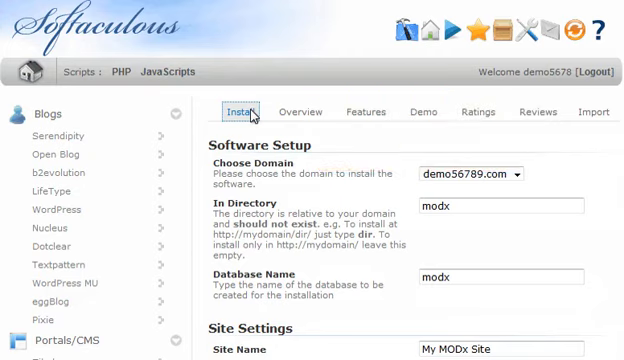
- Install MODx with these settings, reaching the congratulations page with site and admin URLs
scroll(down, 3)
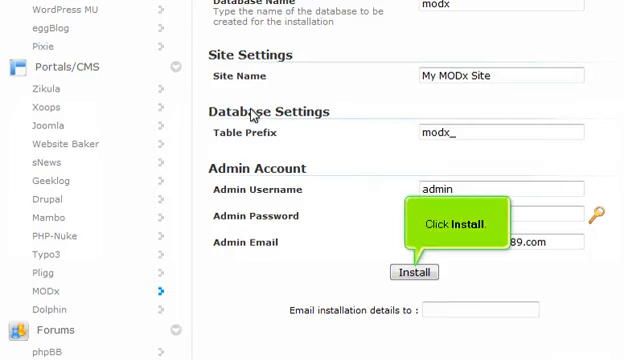
click(414, 272)
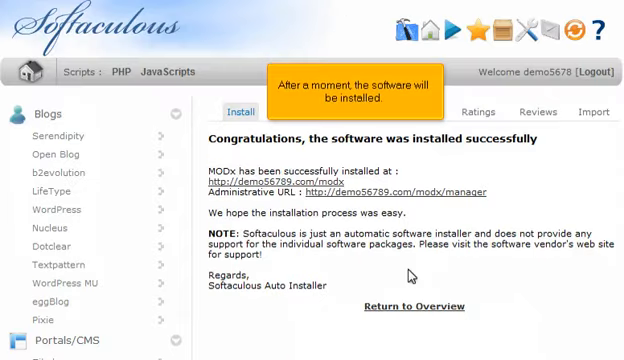